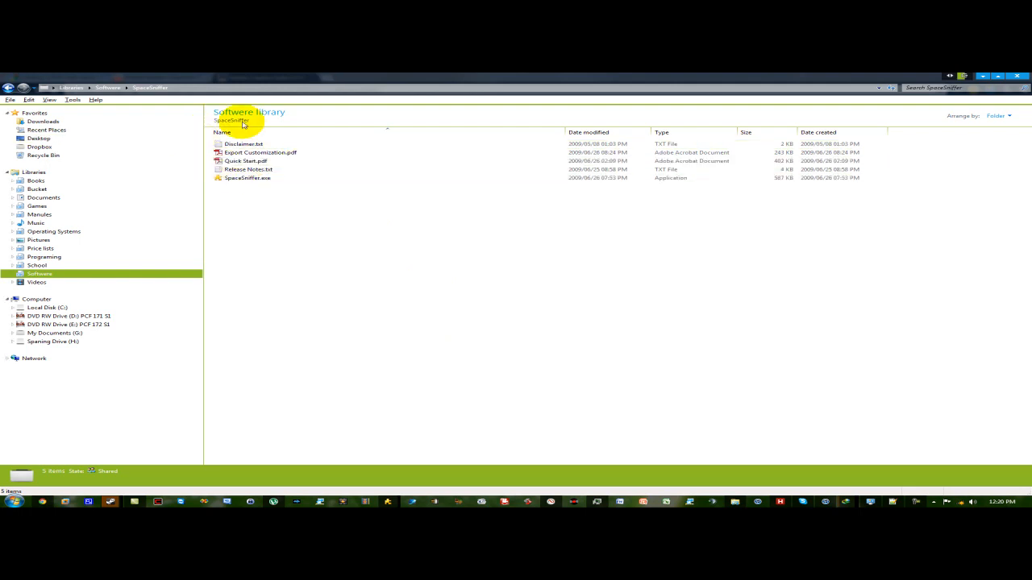
# Step: Launch SpaceSniffer.exe from its folder in the Software library
pyautogui.click(248, 177)
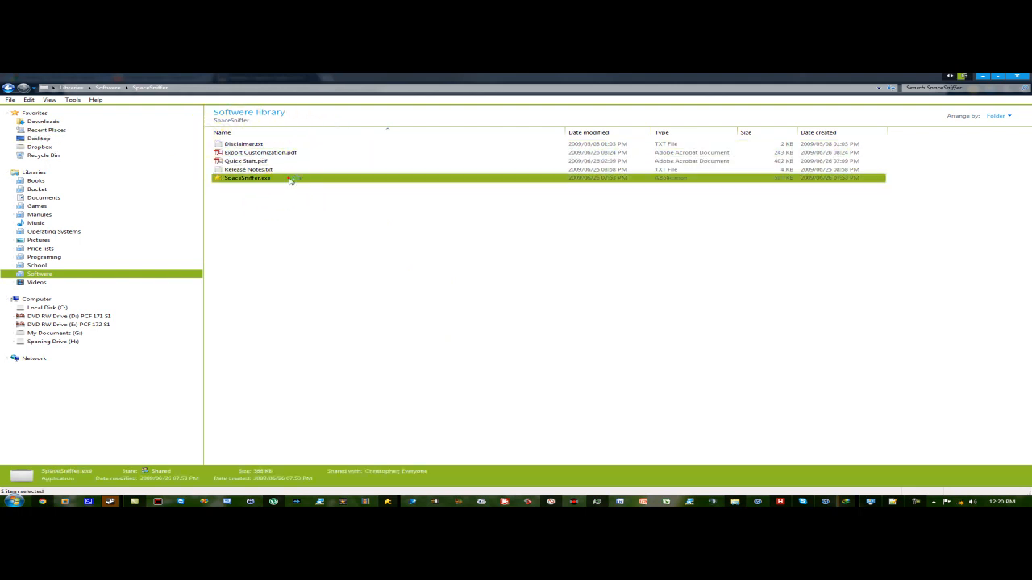
pyautogui.doubleClick(245, 179)
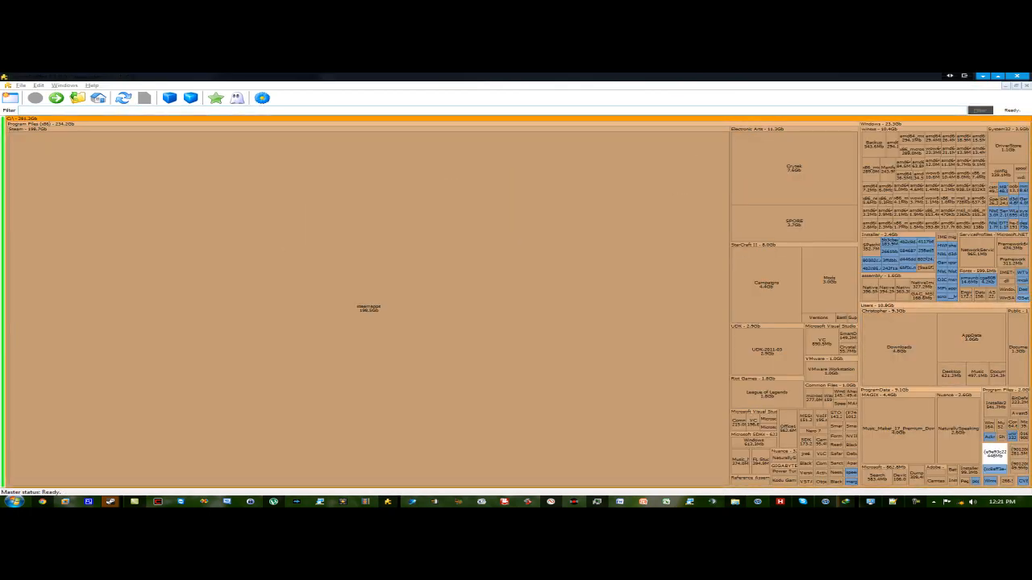
pyautogui.click(257, 273)
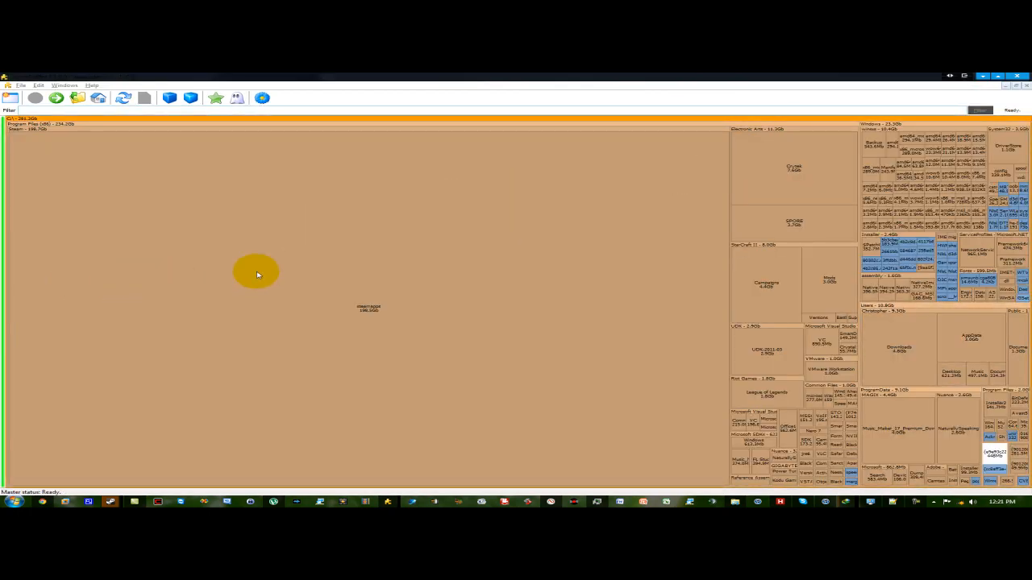
pyautogui.moveTo(528, 179)
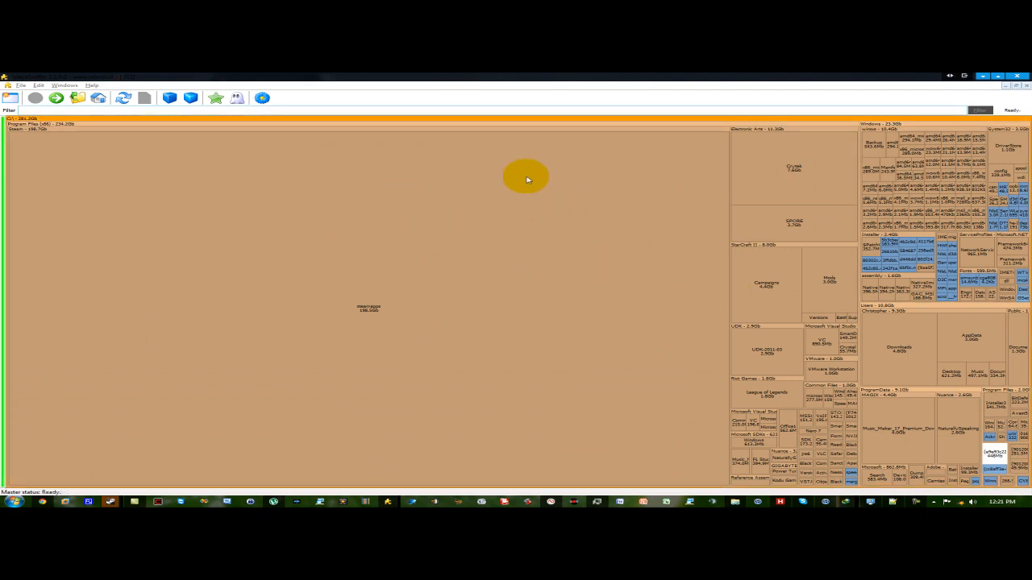
pyautogui.moveTo(356, 319)
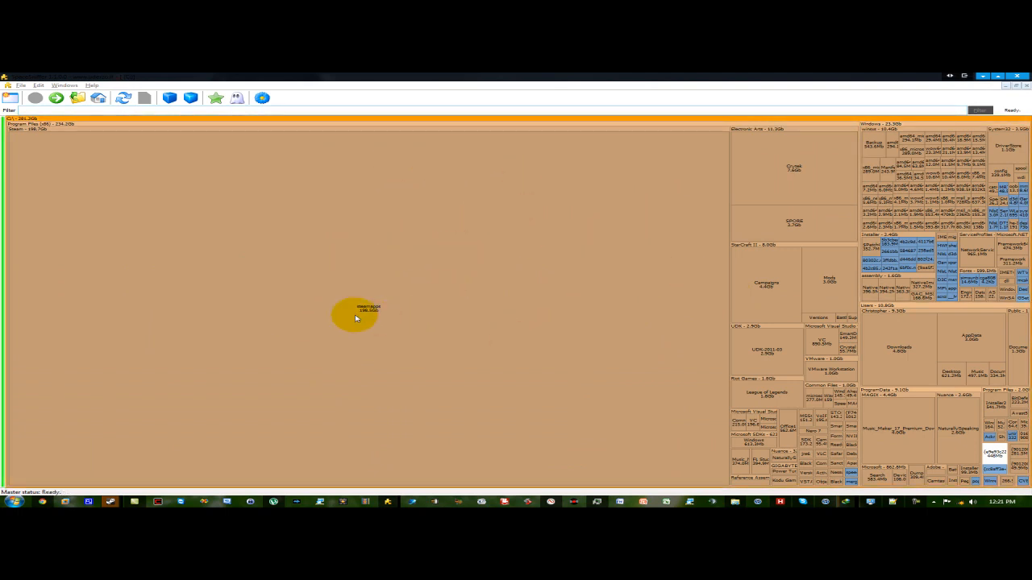
pyautogui.moveTo(361, 319)
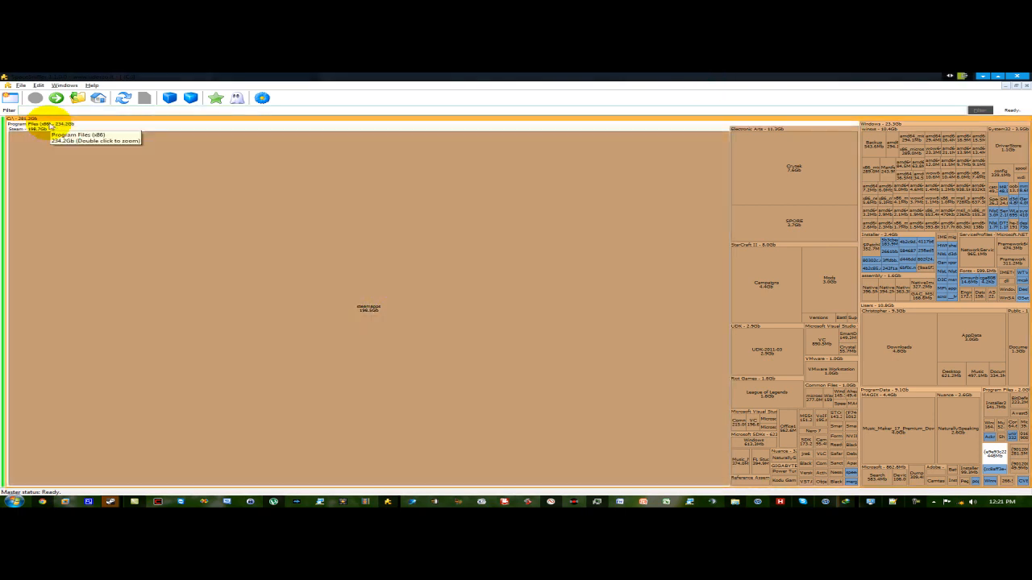
pyautogui.moveTo(68, 155)
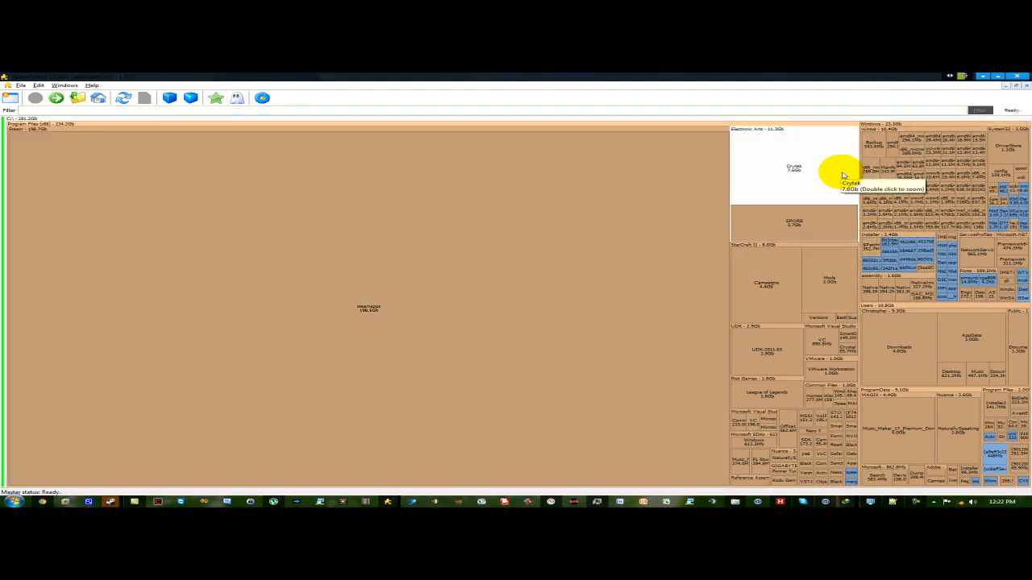
pyautogui.moveTo(938, 191)
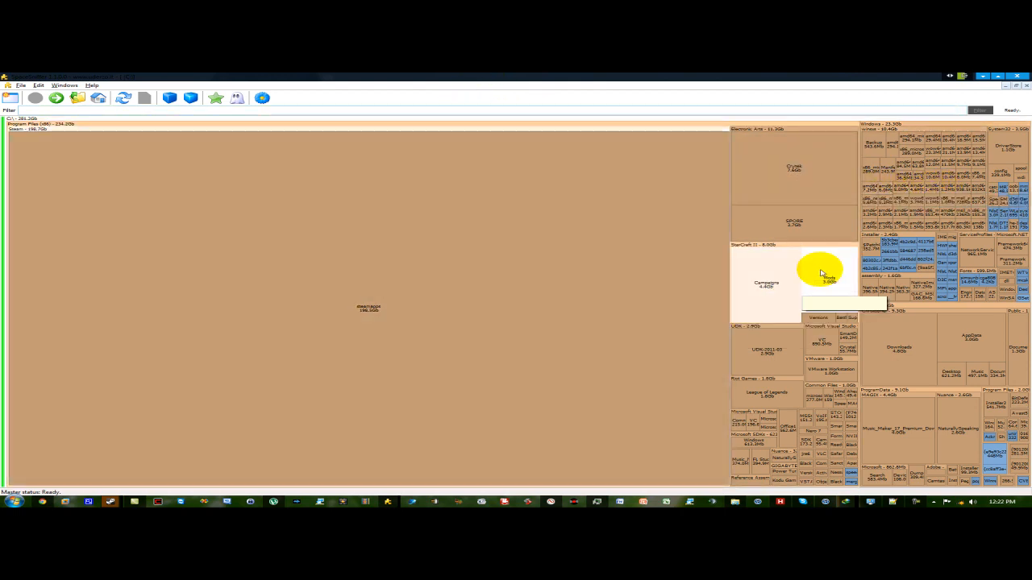
pyautogui.moveTo(927, 158)
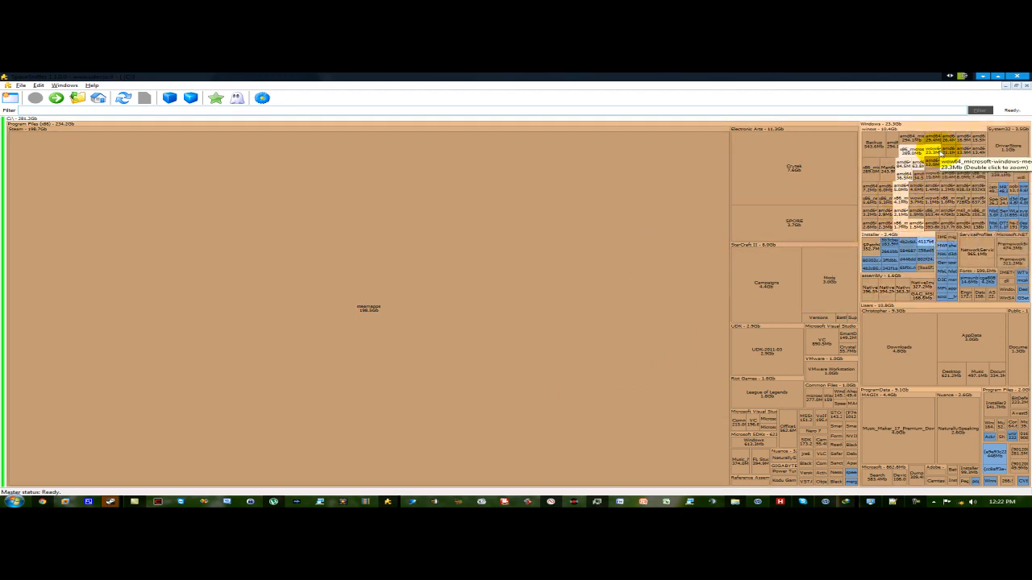